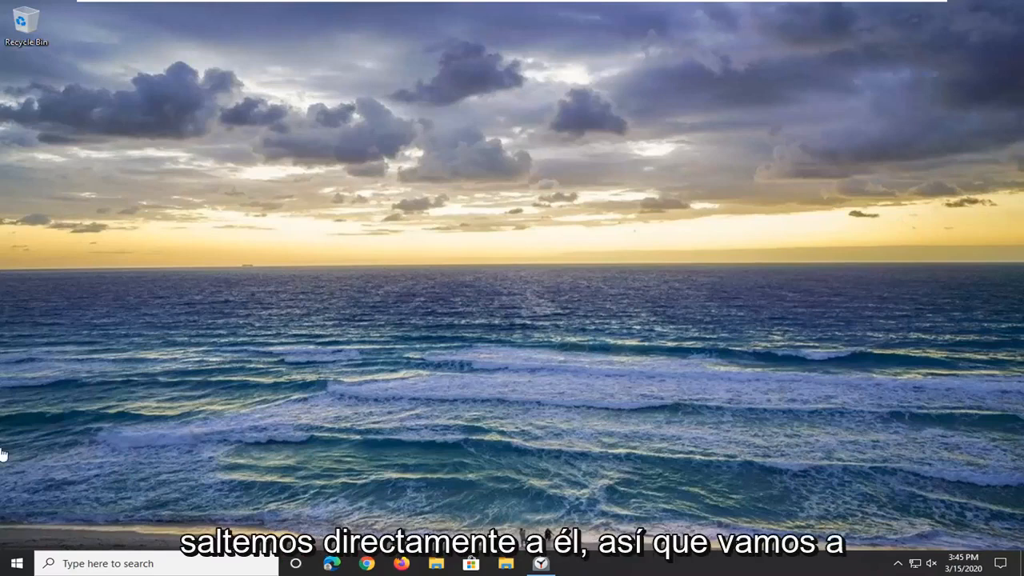
Step: Open Windows Settings from the Start menu's gear icon
left_click(14, 563)
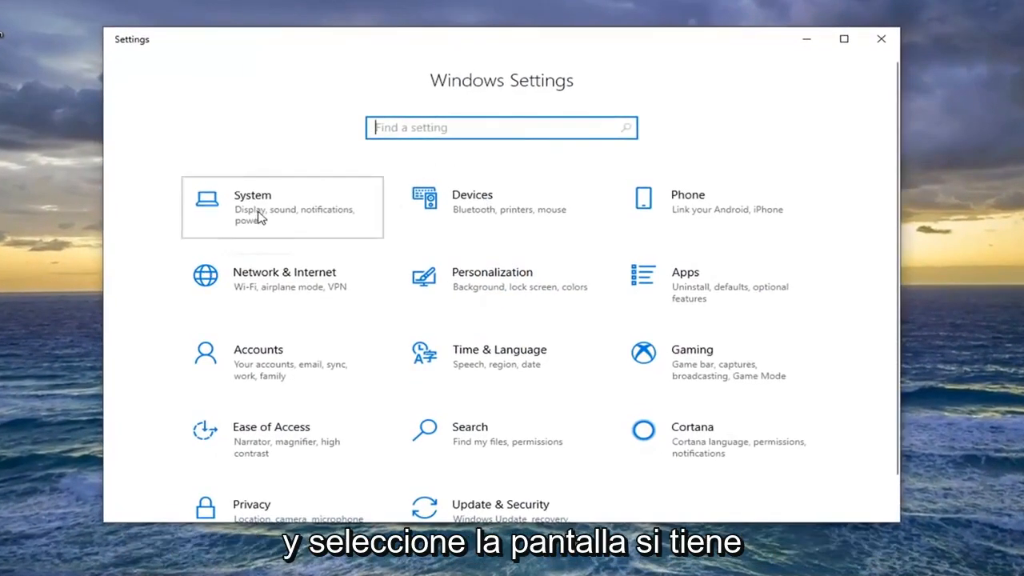
Step: Open the System category to land on its Display page
left_click(252, 204)
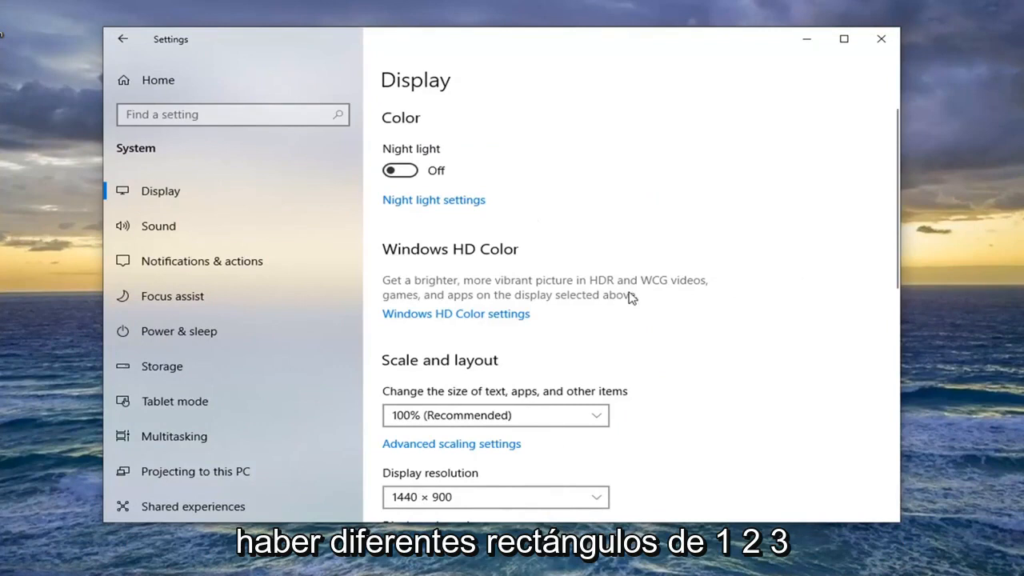
mouse_move(843, 242)
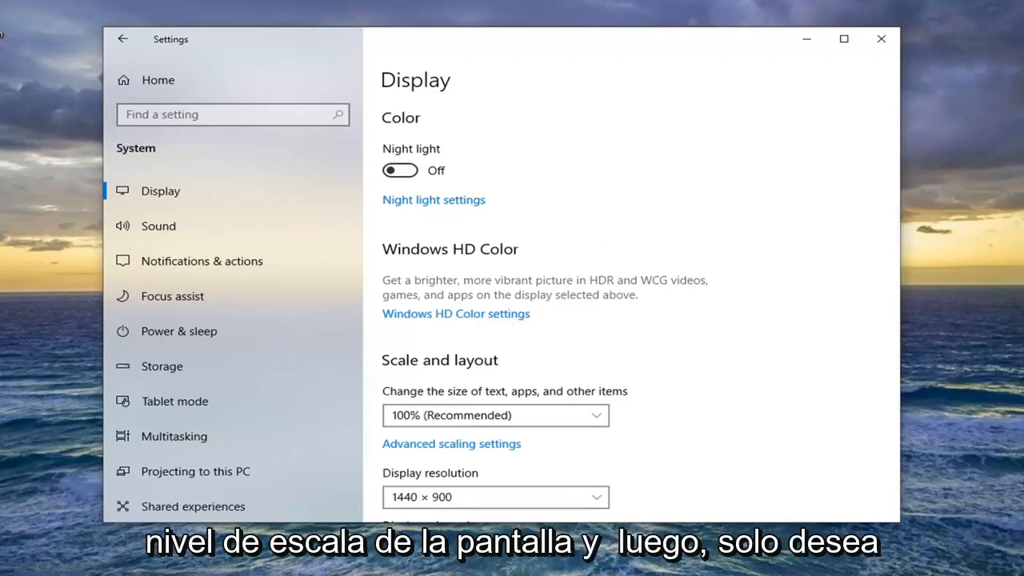
Step: Scroll down to the Scale and layout section showing 100% (Recommended)
scroll("down", 3)
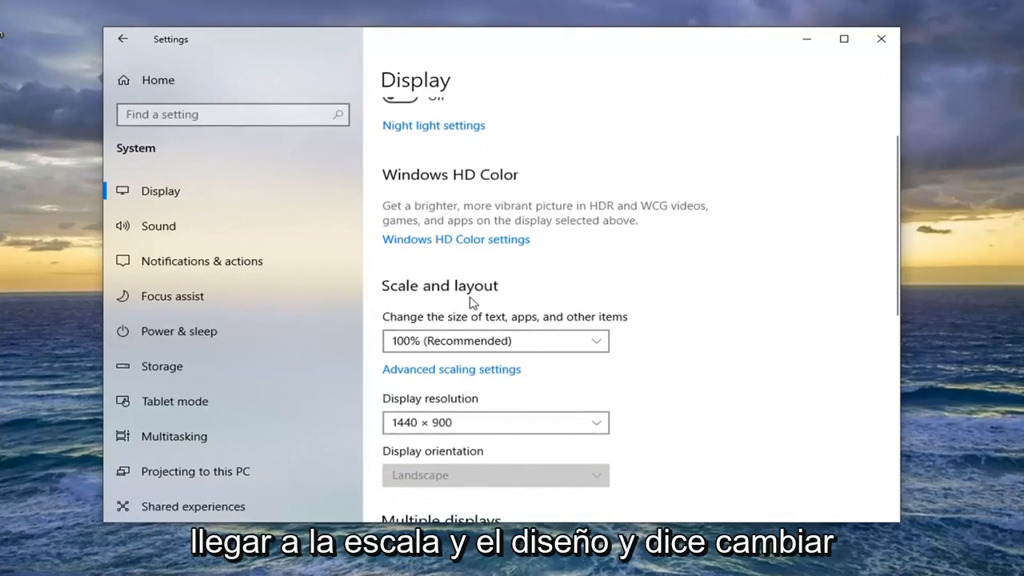
scroll("down", 3)
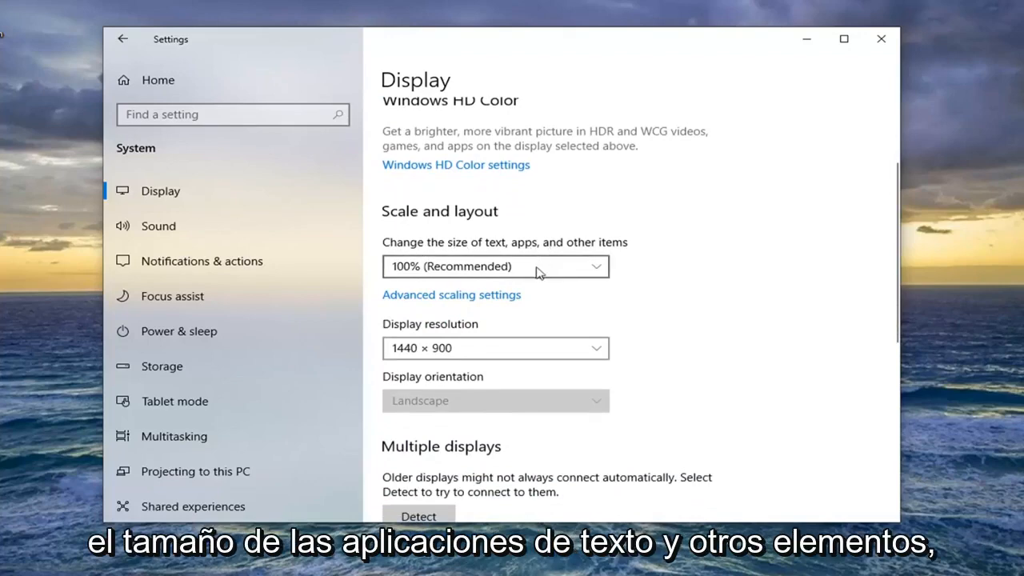
Step: View the 100%, 125%, 150% scale options, keep 100%, and close Settings
left_click(496, 266)
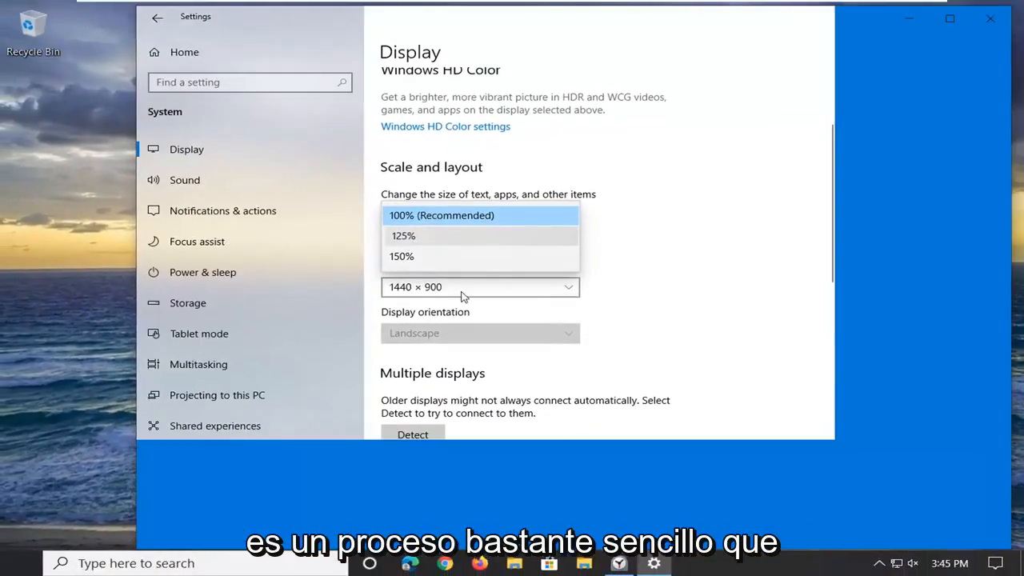
left_click(403, 235)
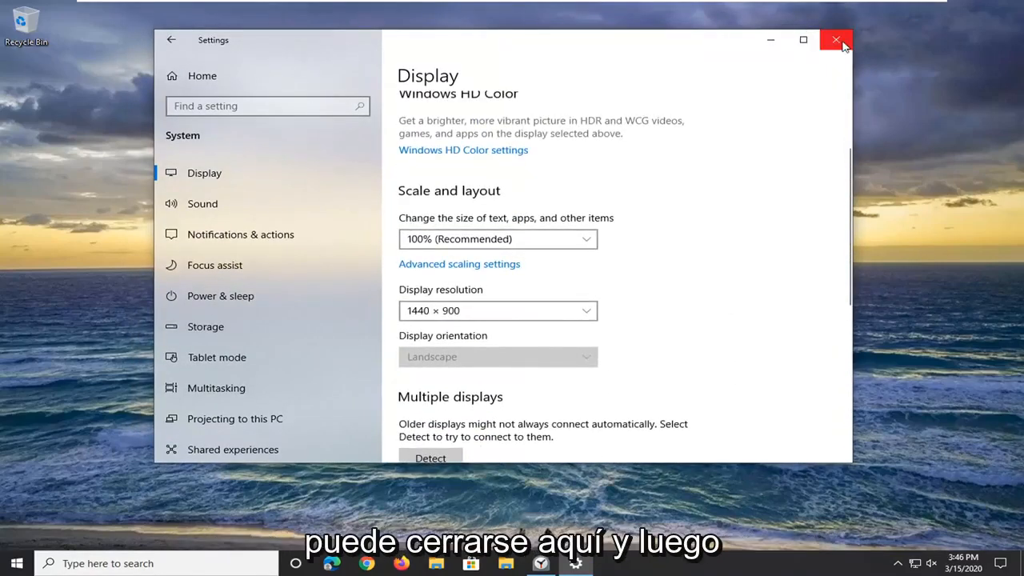
left_click(836, 40)
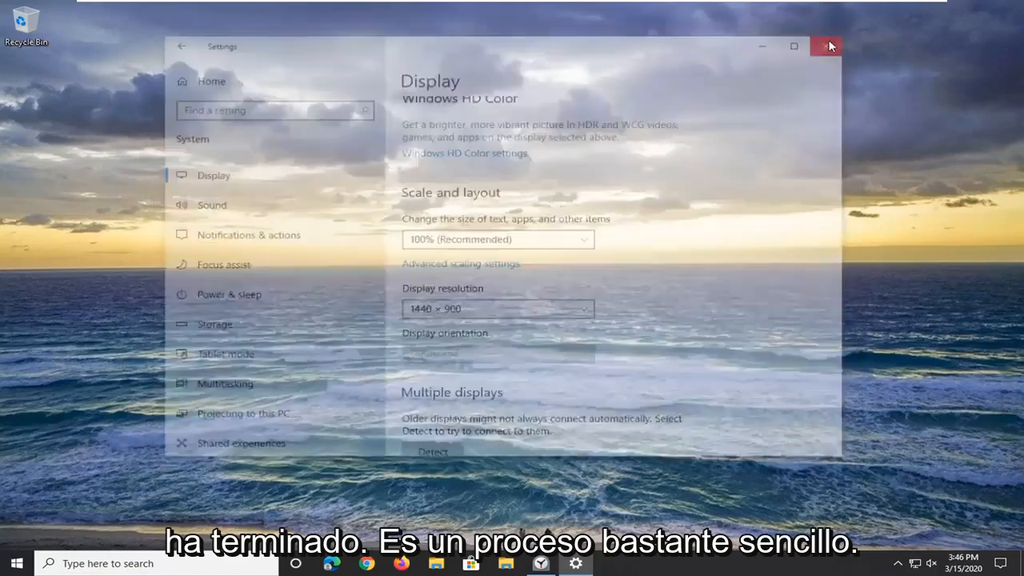
left_click(828, 46)
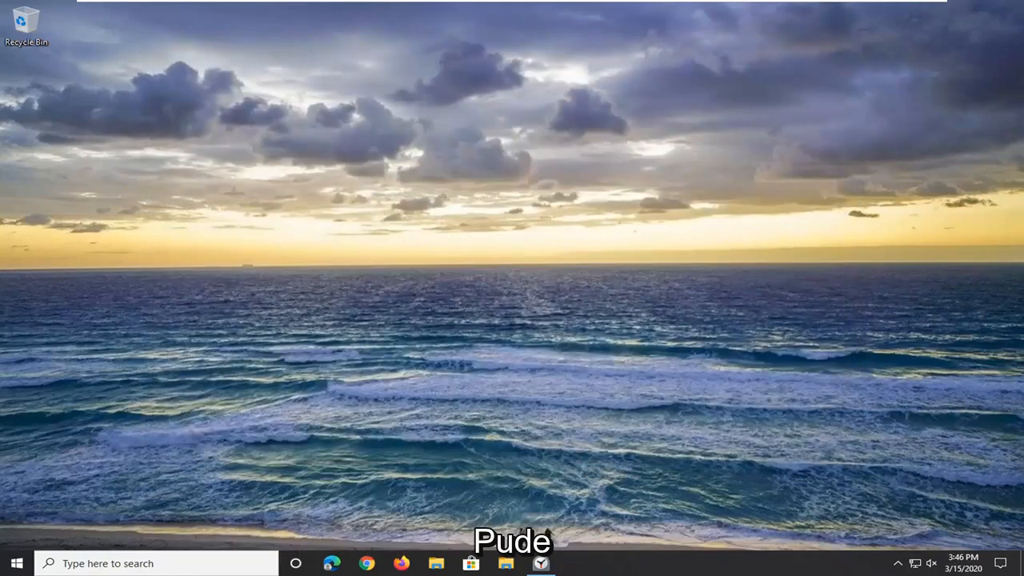